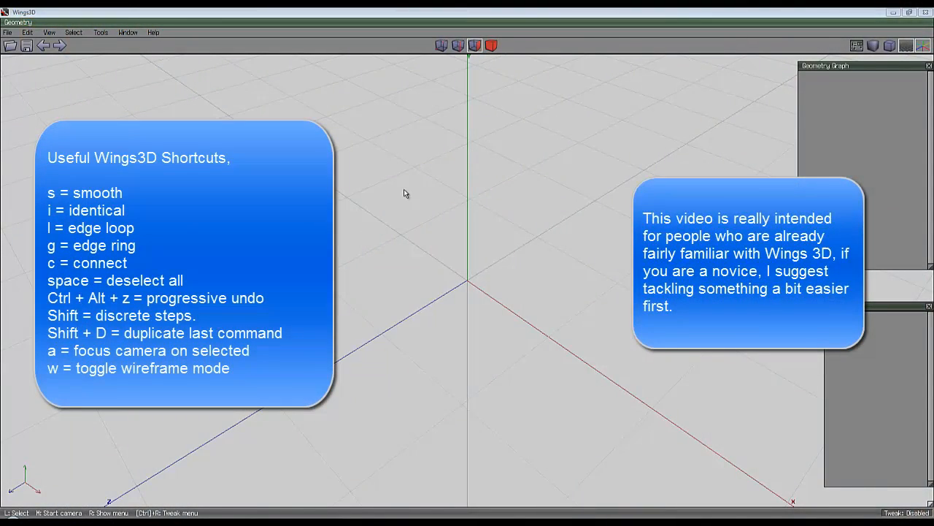
pyautogui.moveTo(406, 205)
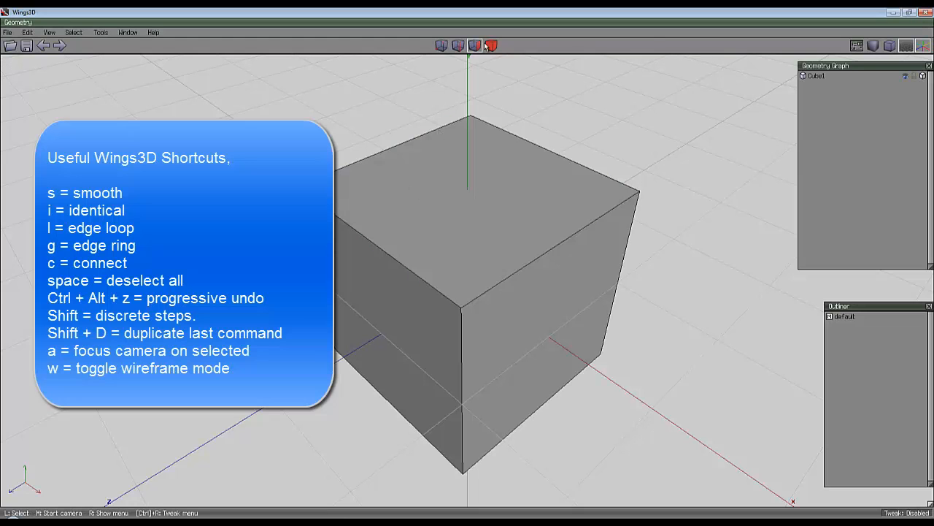
# Intrude the cube into a hollow shell with square openings and begin edge-ring cuts for the wall grid.
pyautogui.click(475, 45)
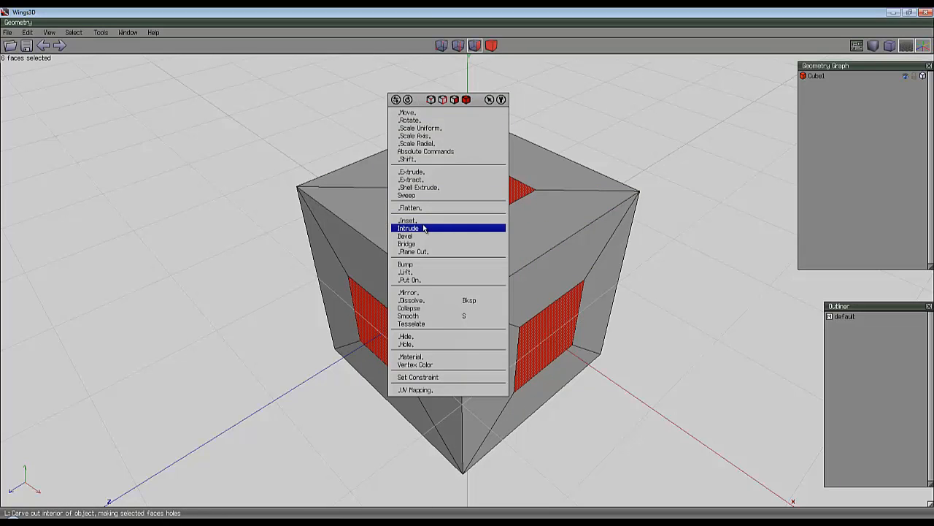
pyautogui.click(409, 228)
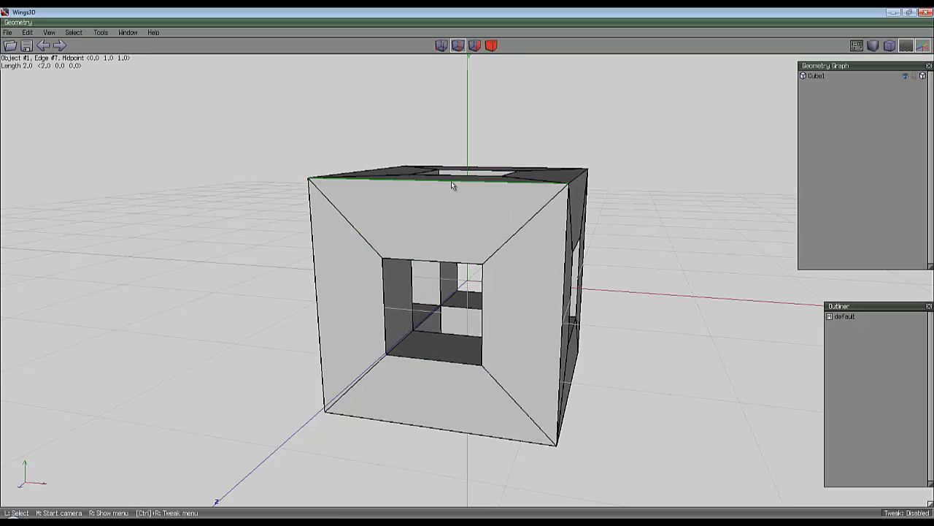
pyautogui.click(450, 182)
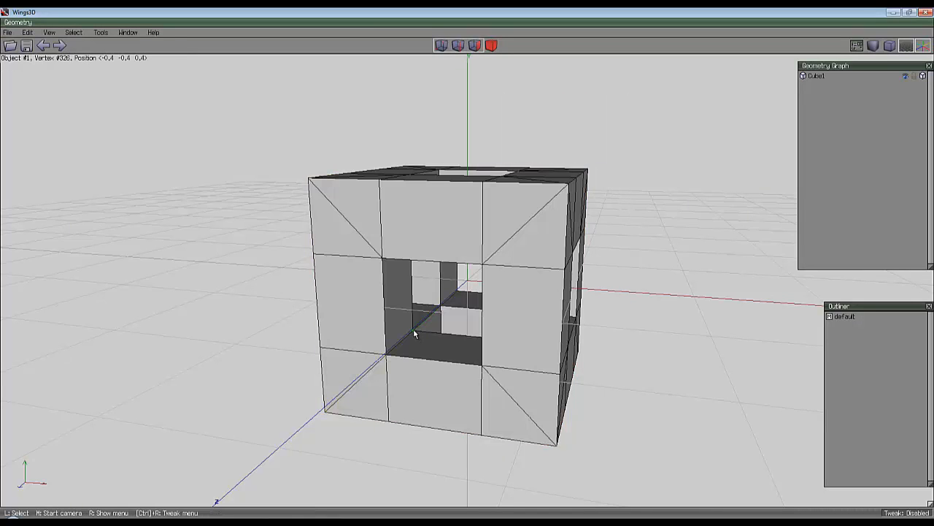
pyautogui.moveTo(381, 260)
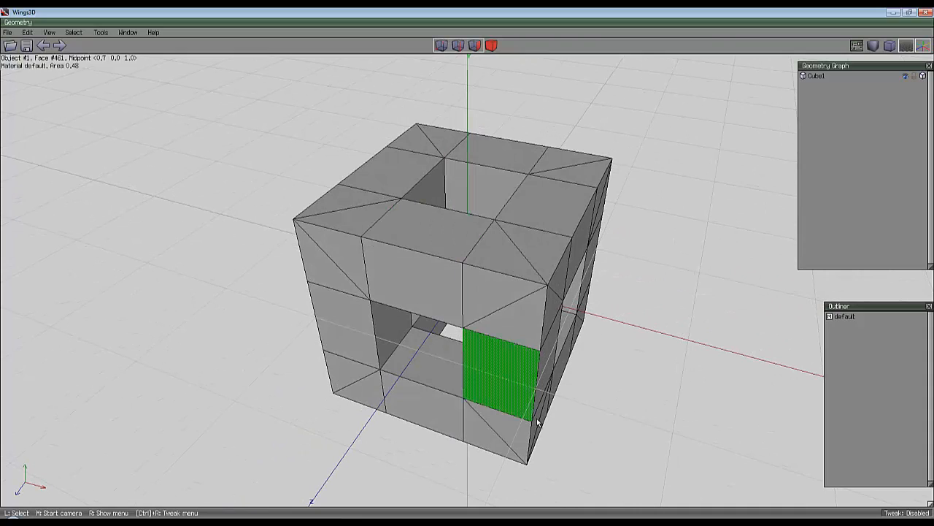
# Push the middle wall faces outward and smooth the hollow cube into a rounded lattice.
pyautogui.click(489, 295)
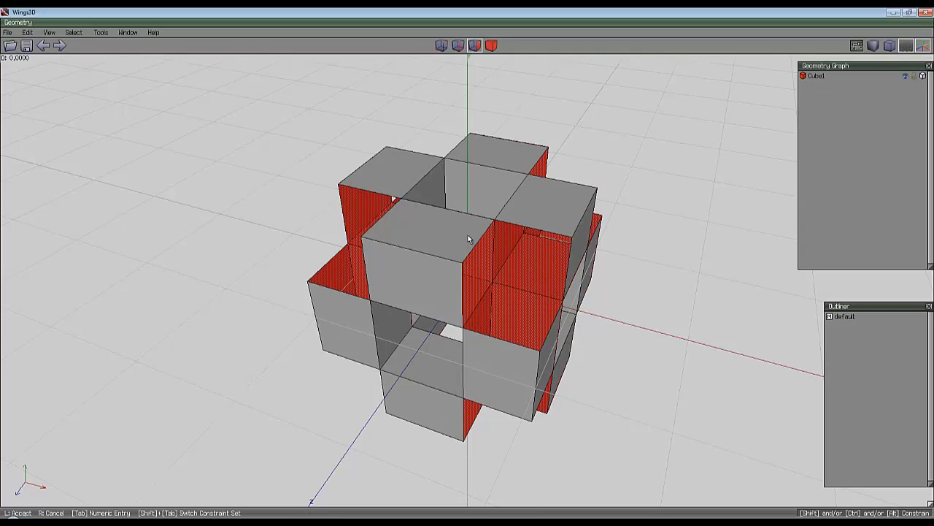
pyautogui.click(420, 234)
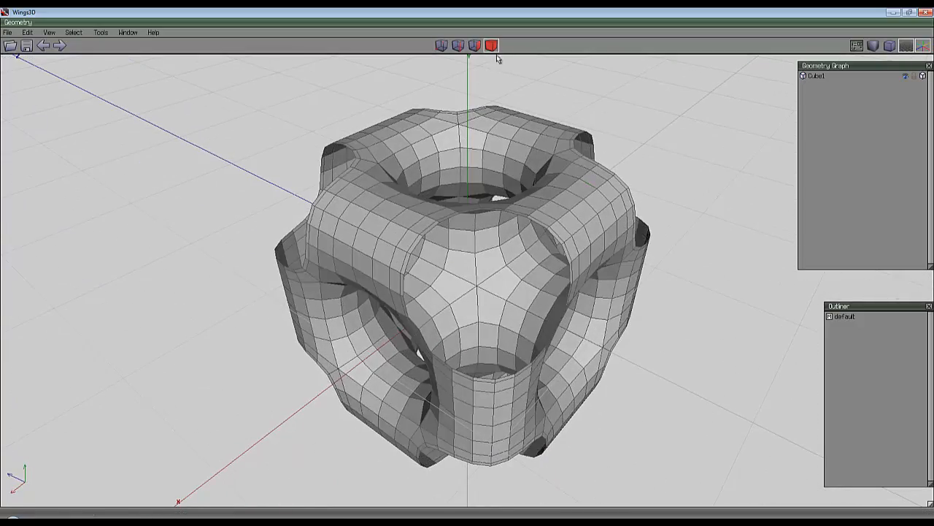
# Shell-extrude all faces of the rounded lattice to give its thin walls thickness.
pyautogui.click(473, 46)
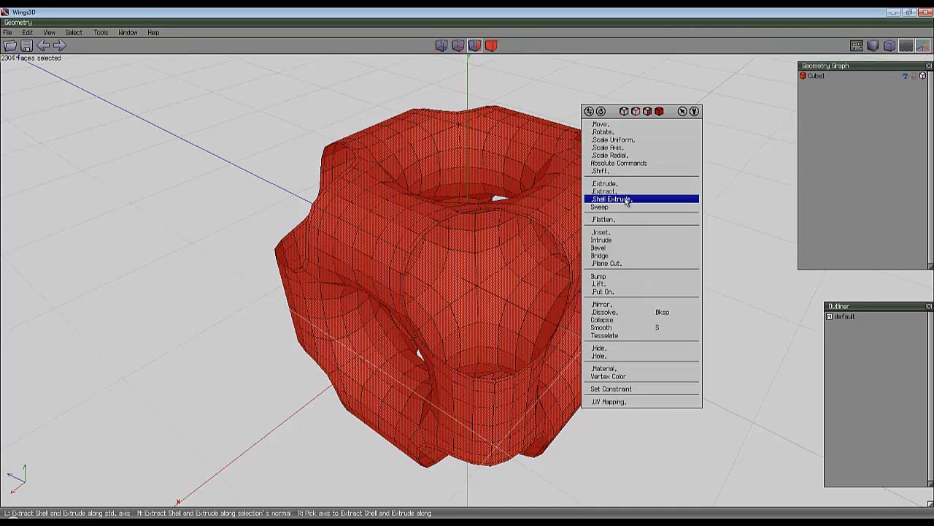
pyautogui.click(610, 198)
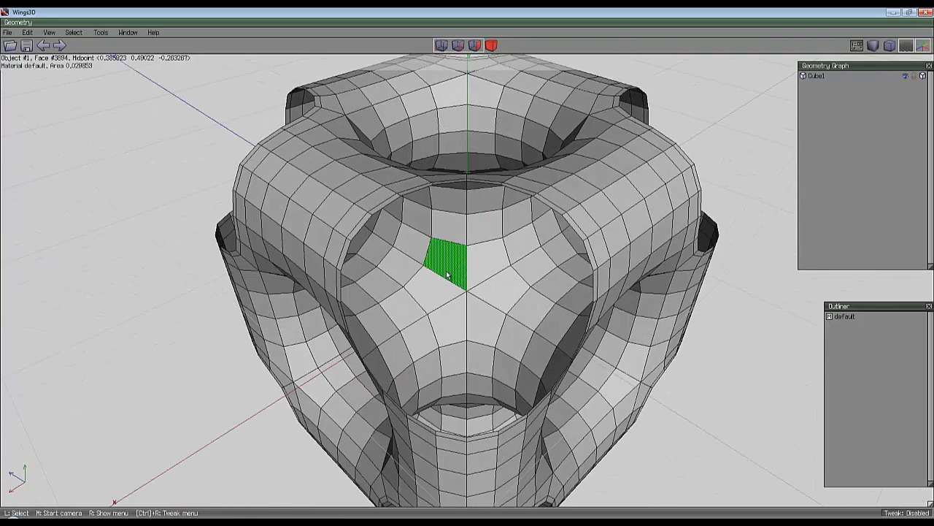
# Select the open rim edges, convert them to faces and invert to everything but the rims.
pyautogui.click(392, 208)
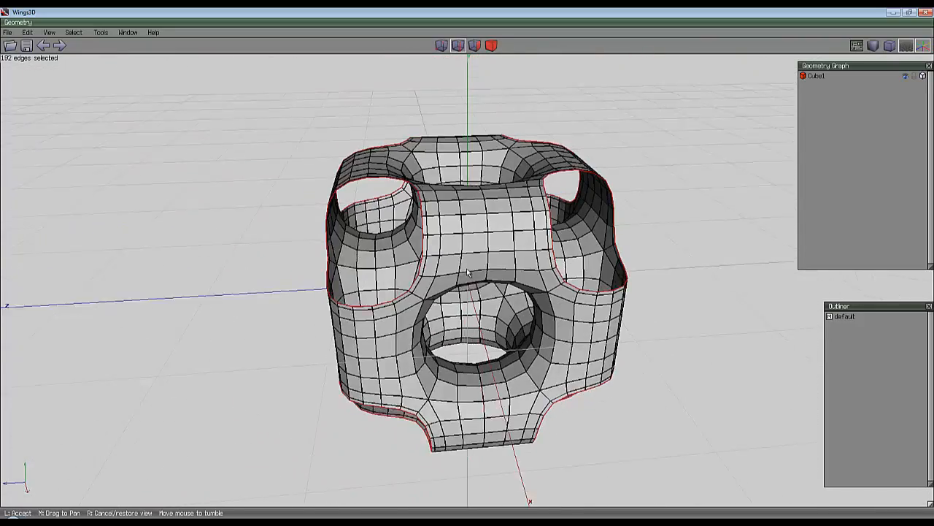
pyautogui.click(457, 45)
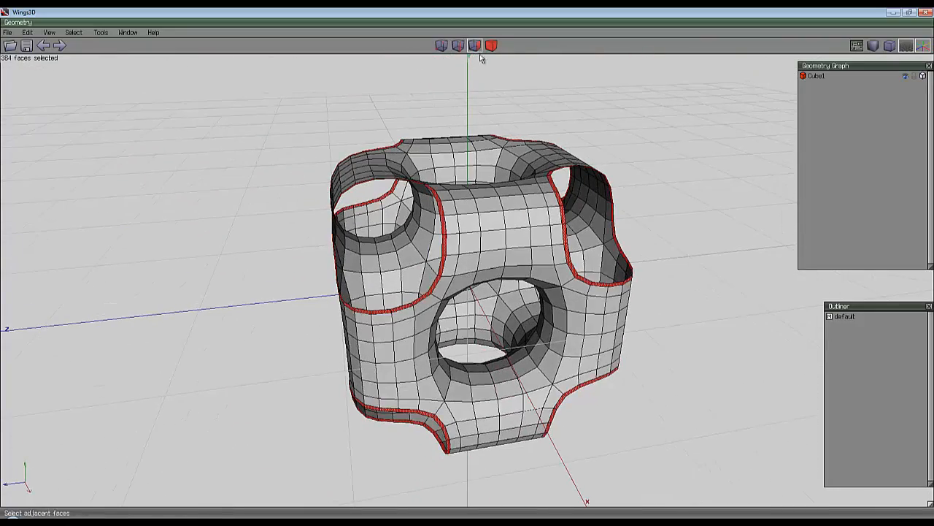
pyautogui.click(73, 32)
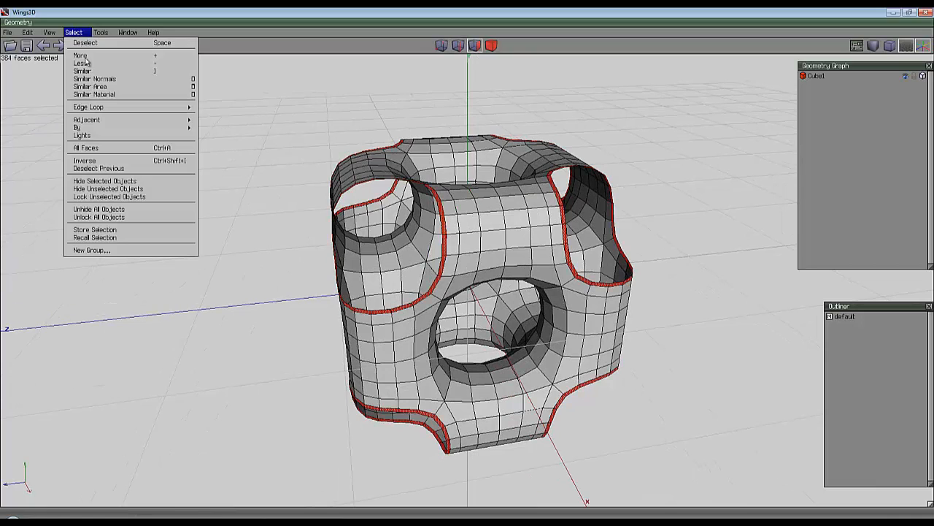
pyautogui.click(85, 148)
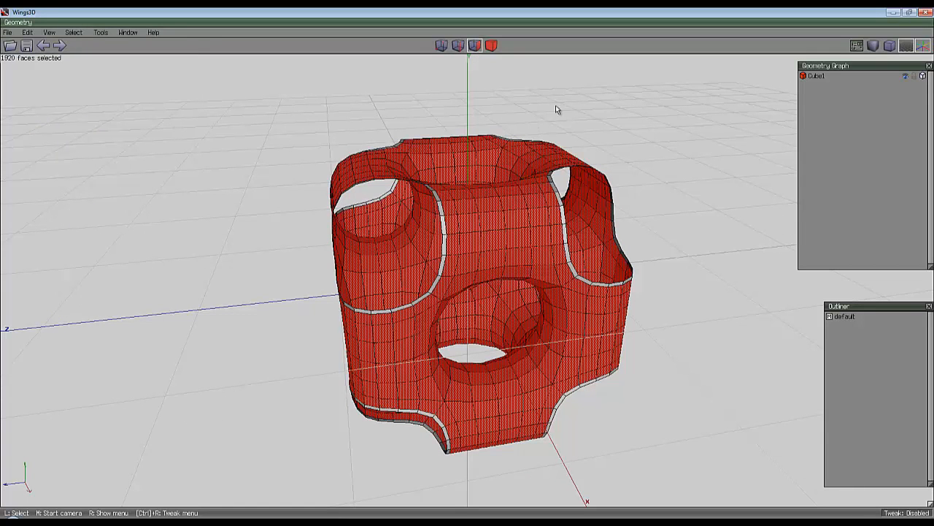
# Extract the non-rim lattice faces along their normals into separate objects.
pyautogui.rightClick(558, 110)
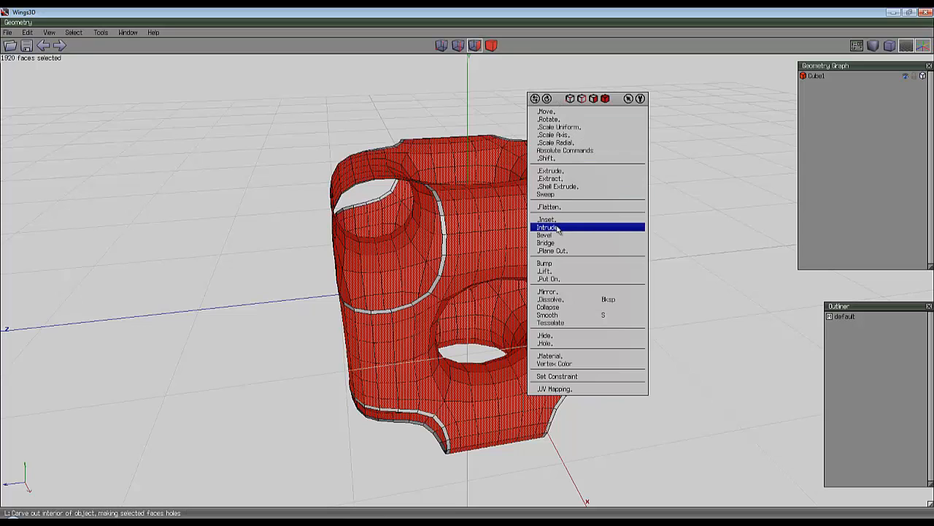
pyautogui.click(549, 228)
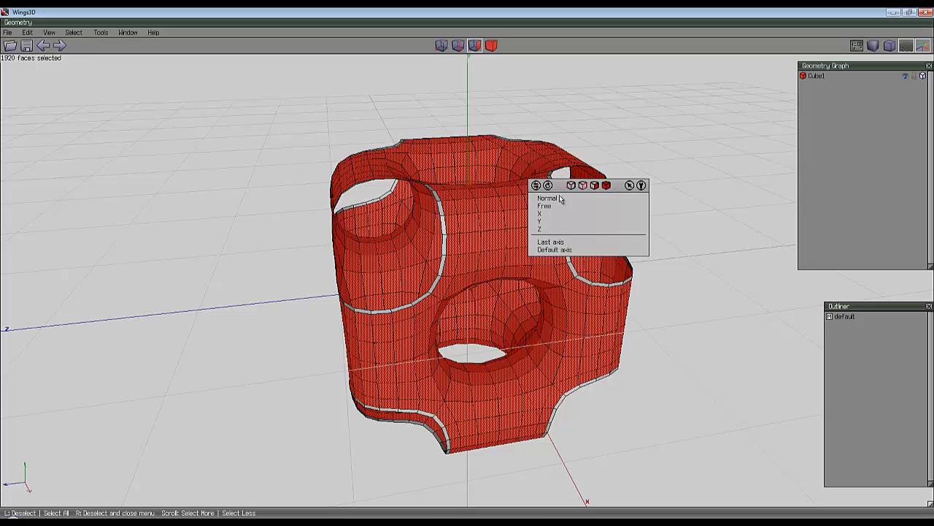
pyautogui.click(547, 198)
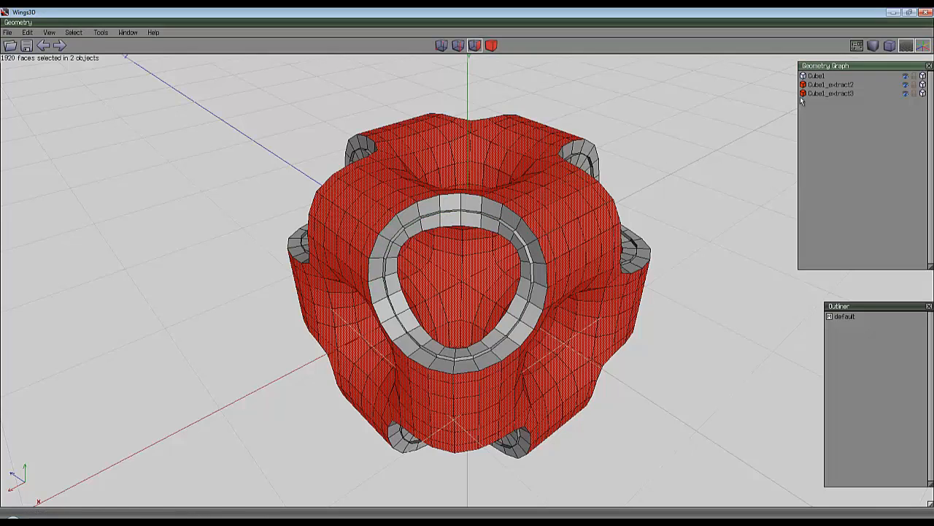
pyautogui.moveTo(908, 84)
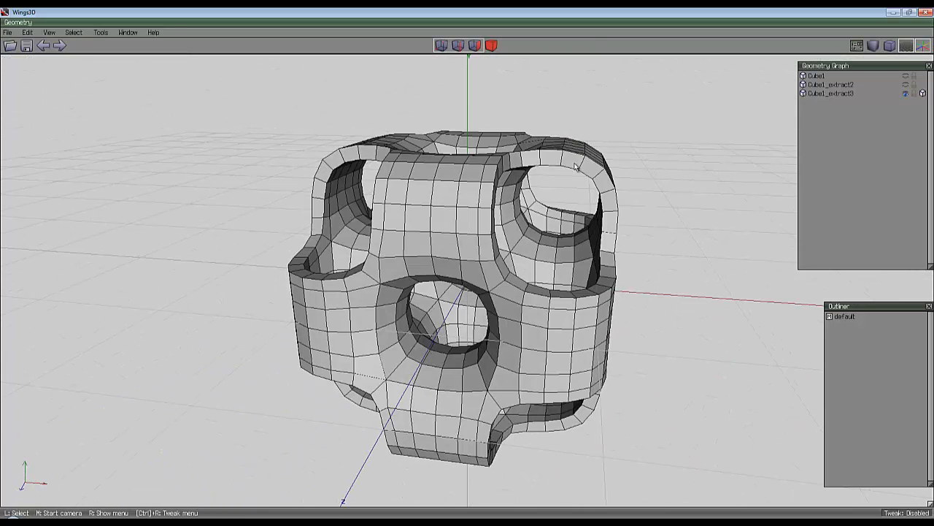
# Select the rim edges of the single visible extracted shell.
pyautogui.click(484, 248)
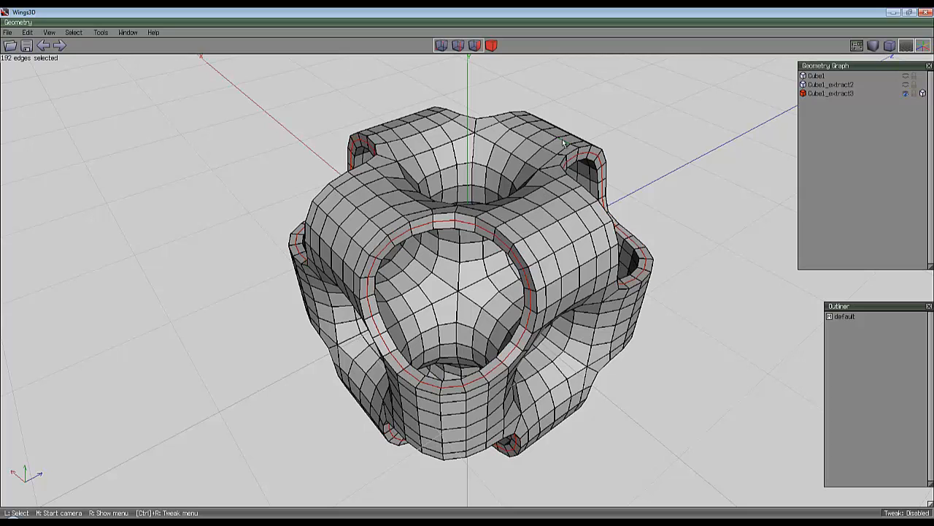
# Orbit around the shell to check the rim edge loops at every opening.
pyautogui.moveTo(562, 143); pyautogui.dragTo(467, 274)
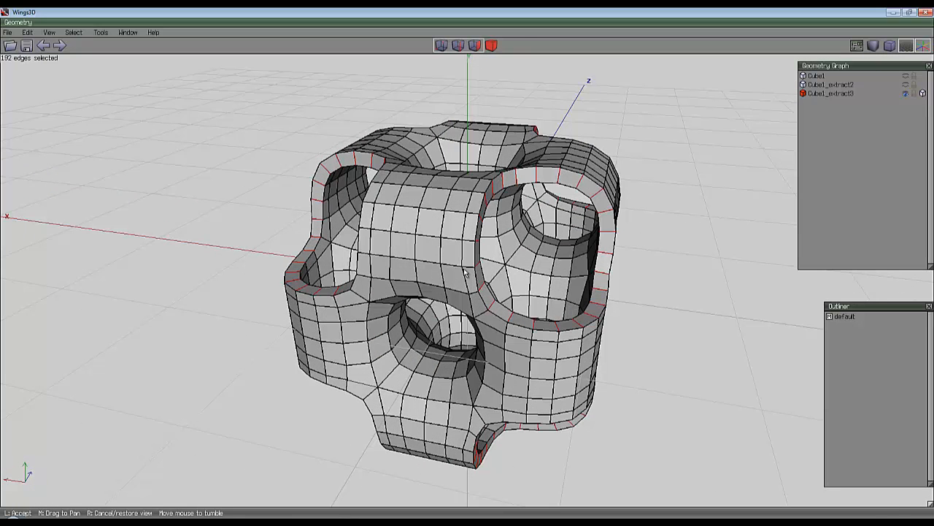
pyautogui.moveTo(606, 134)
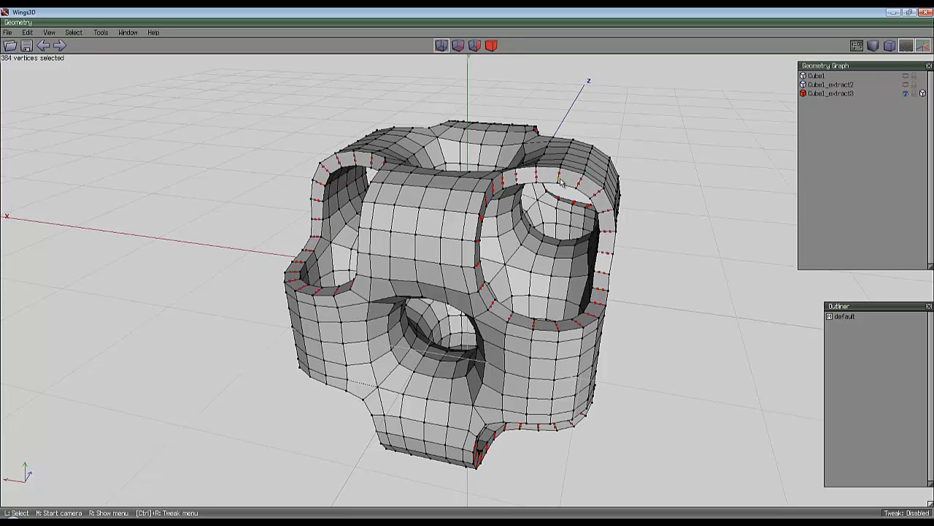
pyautogui.moveTo(578, 145)
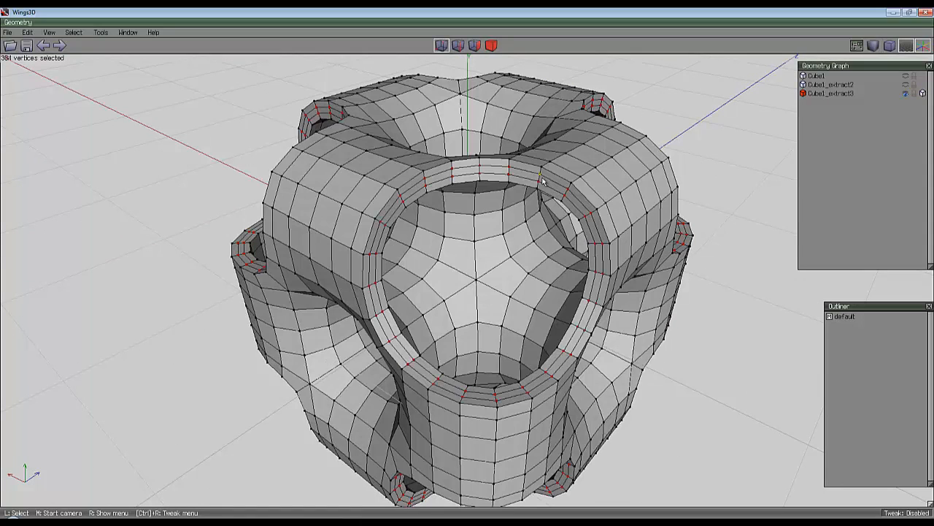
pyautogui.moveTo(562, 189)
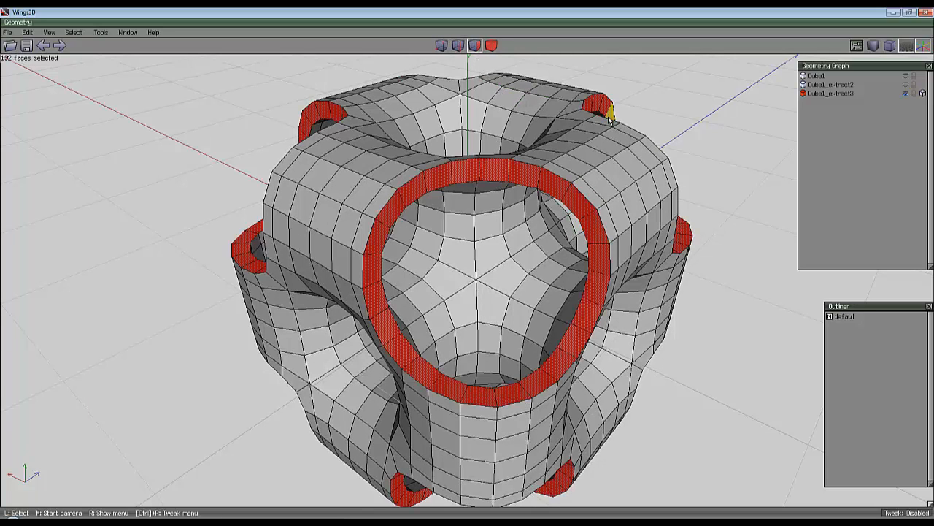
# Bring up the face operations for the rim ring faces and orbit to inspect them.
pyautogui.rightClick(606, 117)
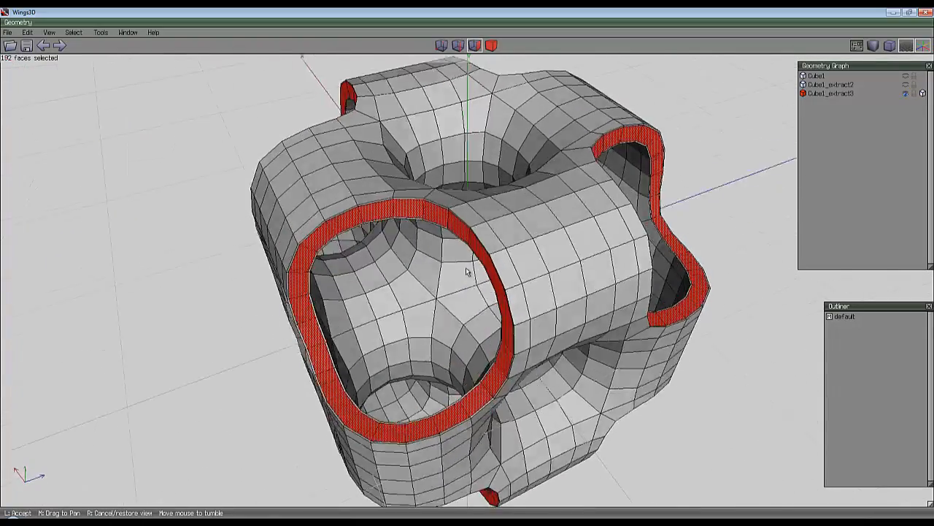
pyautogui.moveTo(467, 270); pyautogui.dragTo(479, 266)
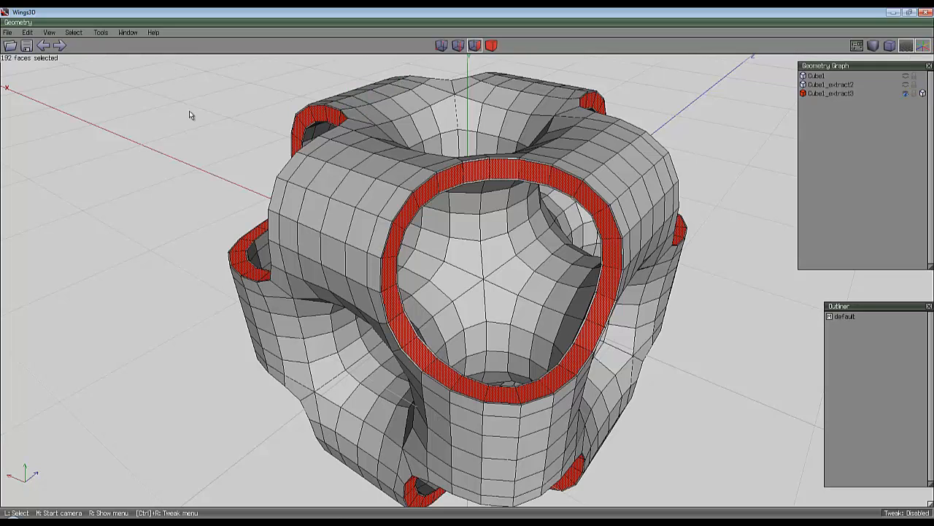
# Invert to all faces except the rim rings and intrude them into a solid-looking shell.
pyautogui.click(73, 32)
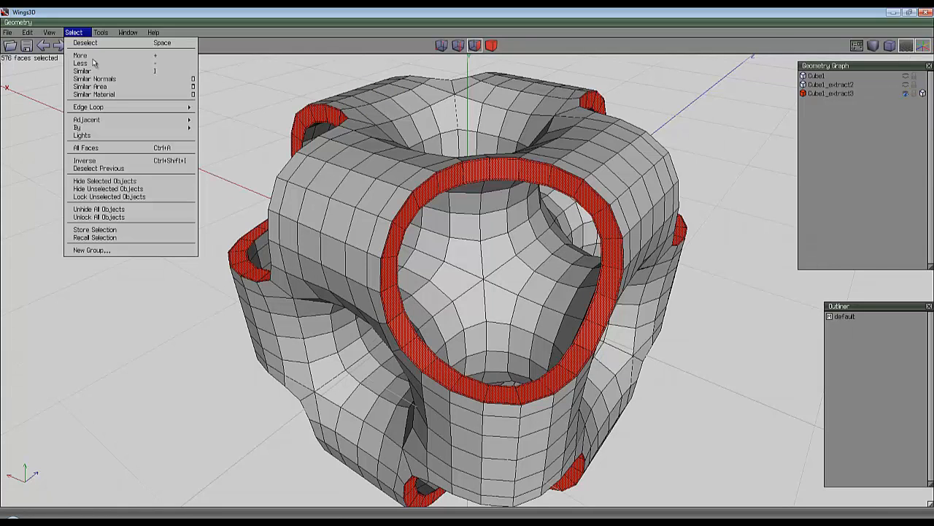
pyautogui.click(85, 146)
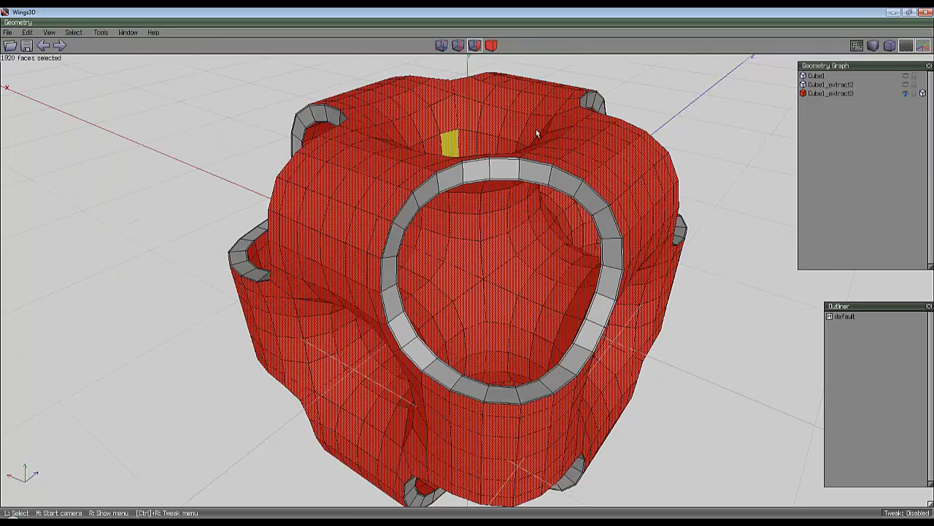
pyautogui.rightClick(538, 134)
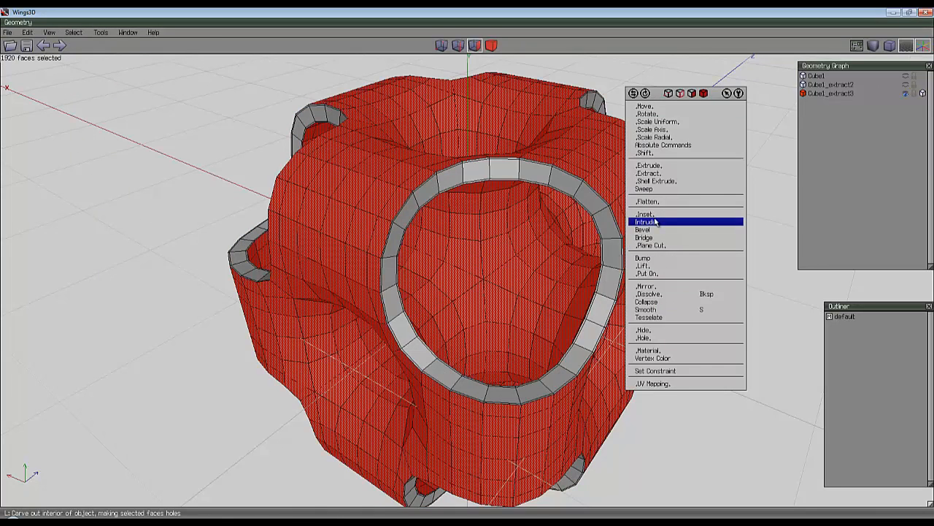
pyautogui.click(646, 222)
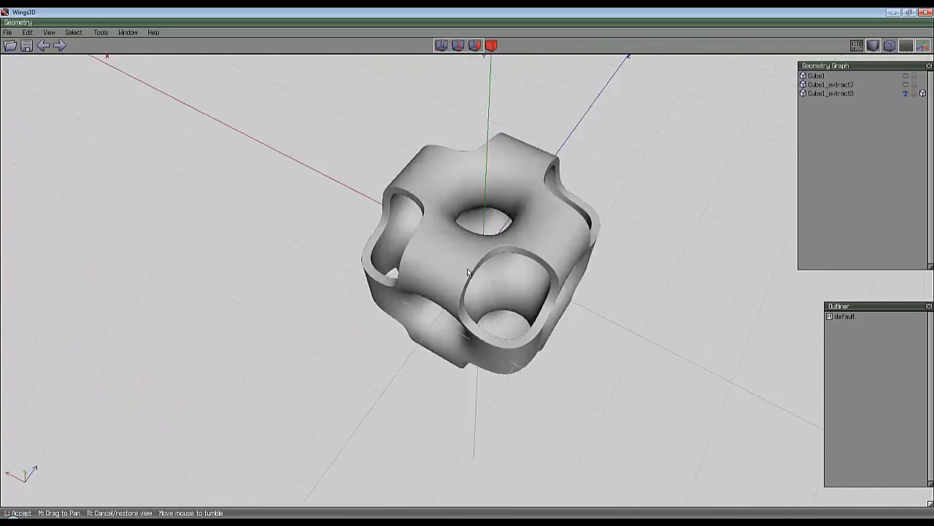
# Orbit and turn the view to inspect the whole densely smoothed lattice with crisp rims.
pyautogui.moveTo(467, 270); pyautogui.dragTo(569, 314)
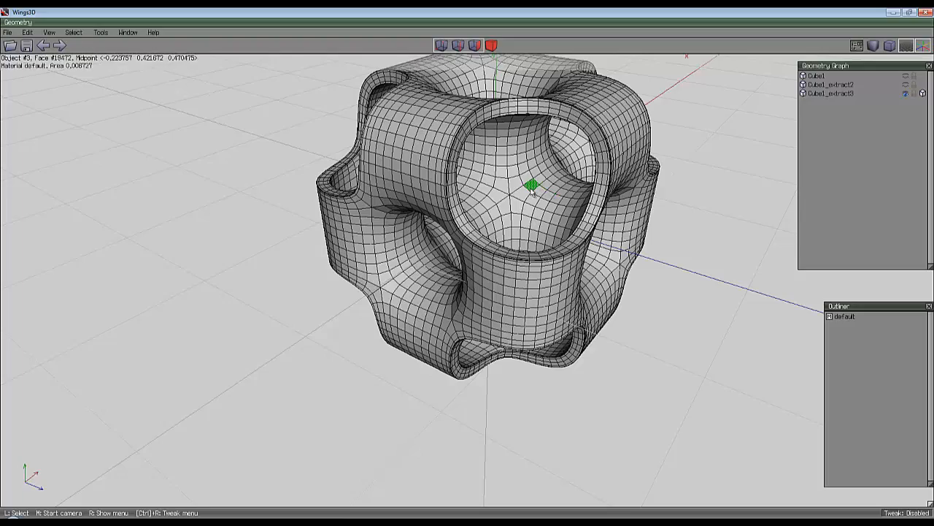
pyautogui.moveTo(511, 219); pyautogui.dragTo(452, 256)
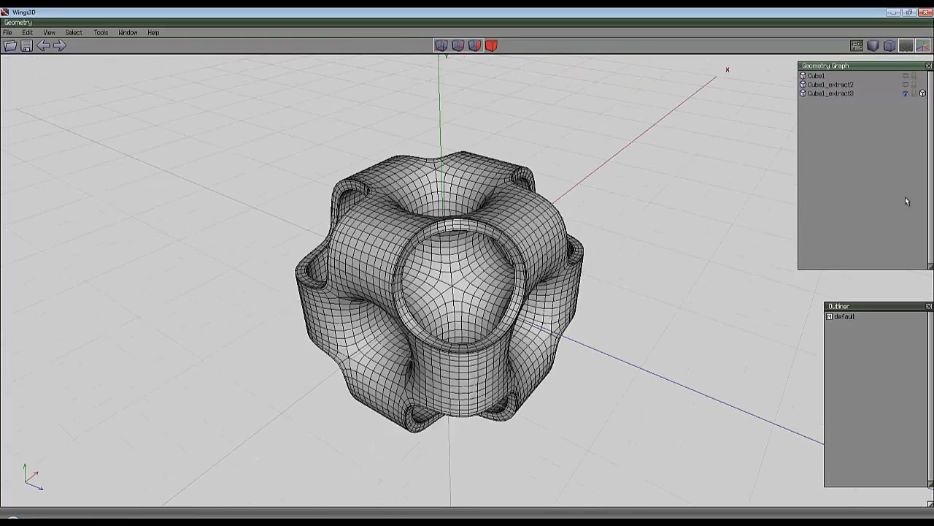